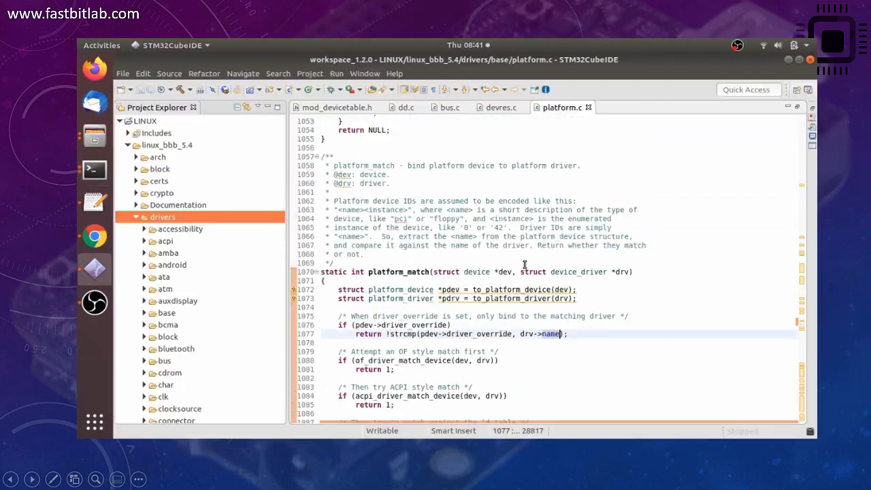
Step: Jump from device_driver in platform_match to its struct definition in device.h, showing of_match_table
{"action": "left_click", "coordinate": [672, 41]}
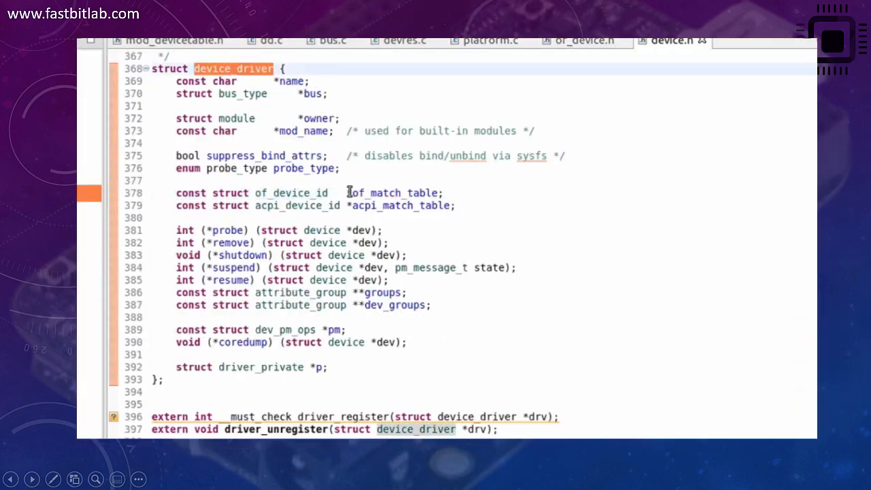